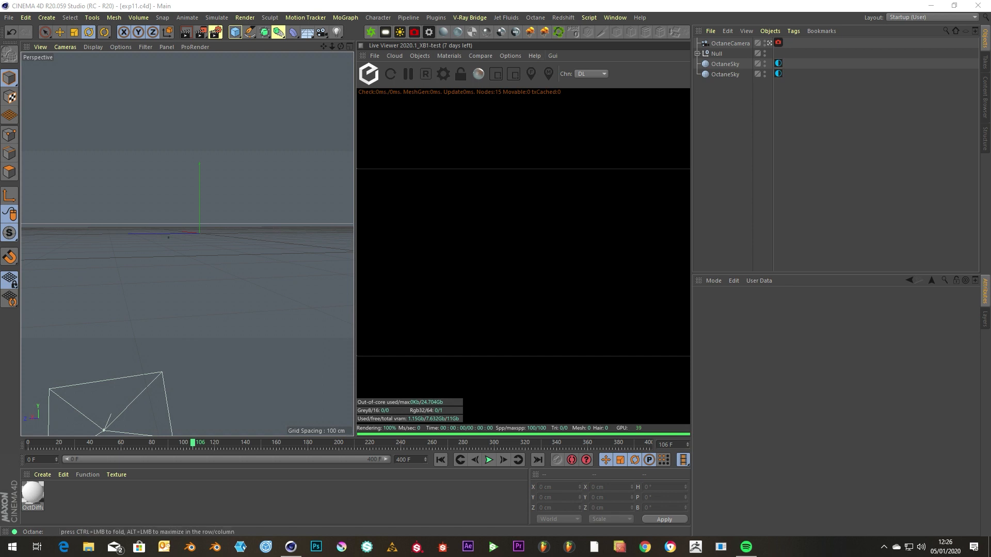
mouse_move(554, 32)
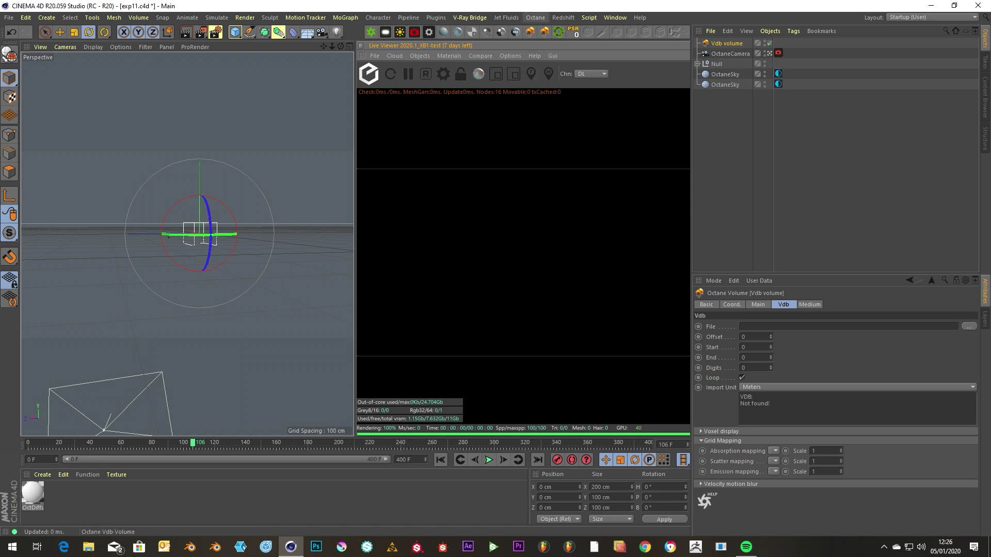
Step: Add an Octane VDB Volume from the Live Viewer's Objects list
left_click(420, 56)
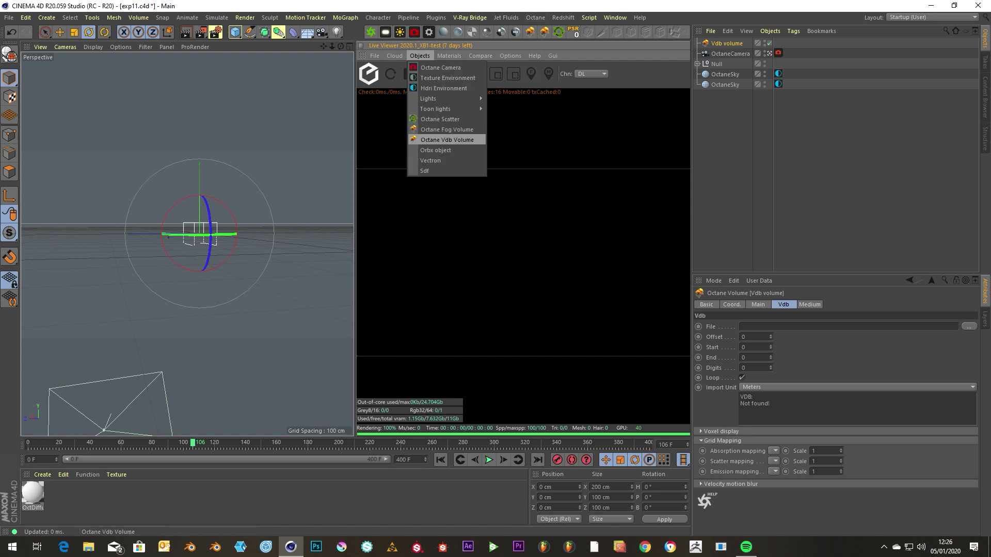
left_click(535, 55)
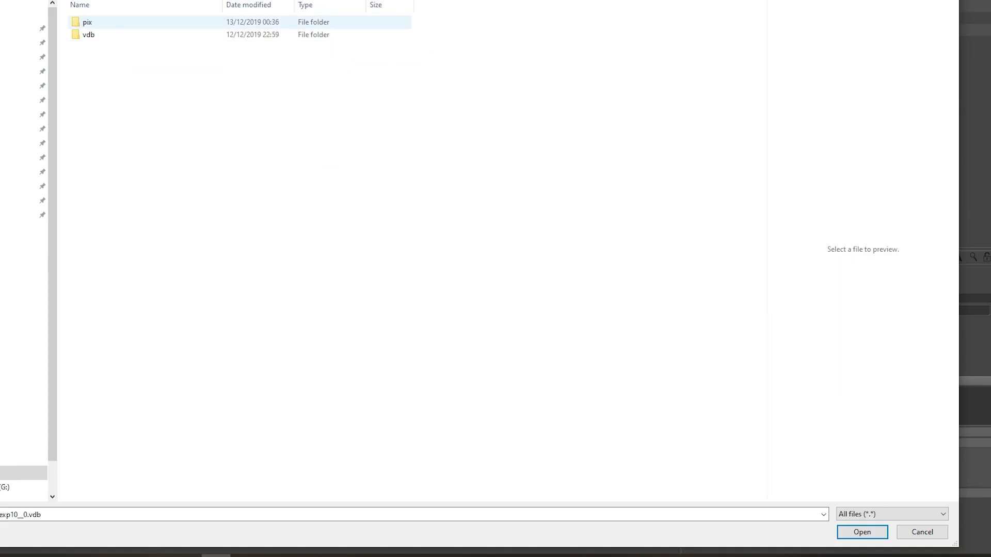
Step: Load explosion11__0.vdb from the vdb folder into the volume
double_click(89, 35)
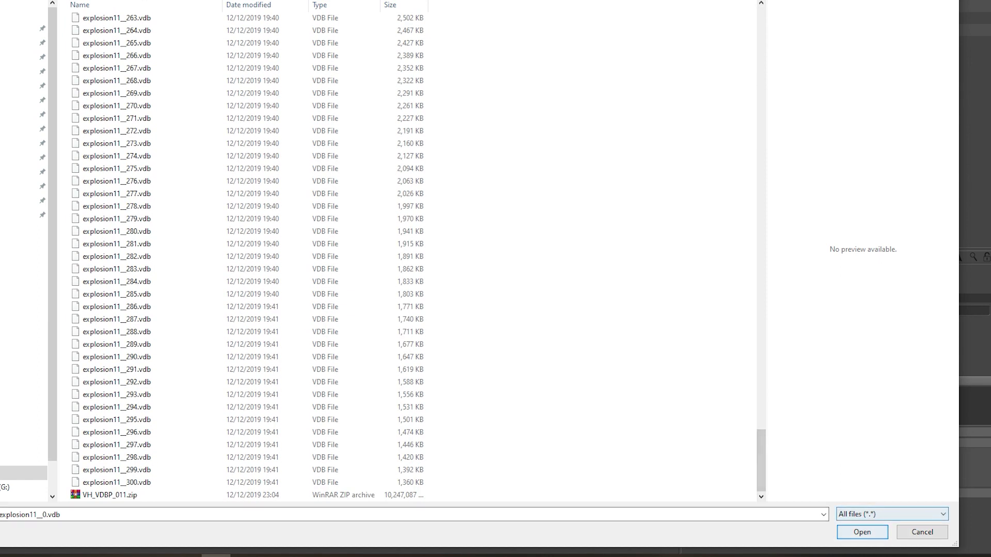
left_click(862, 532)
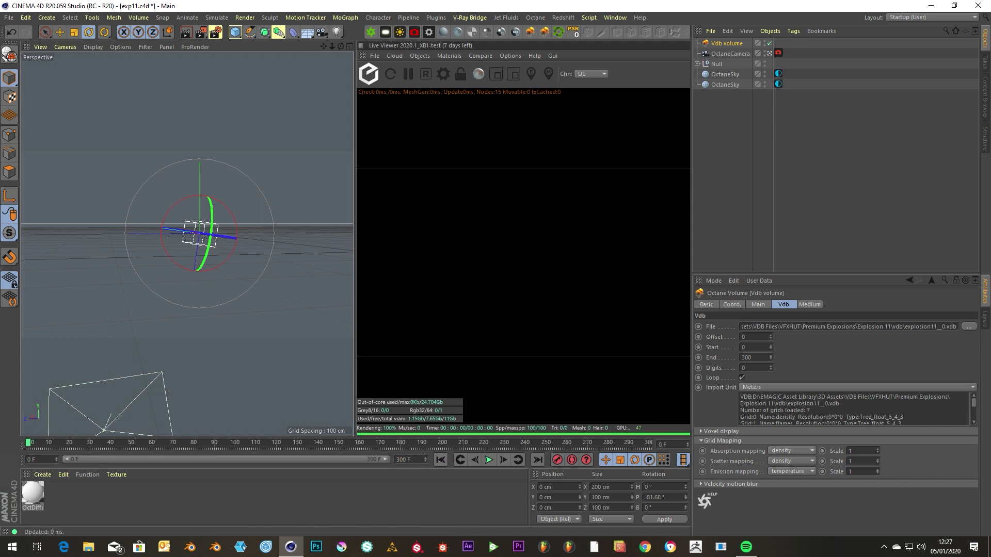
Step: Play the timeline forward and stop at frame 150
left_click(489, 460)
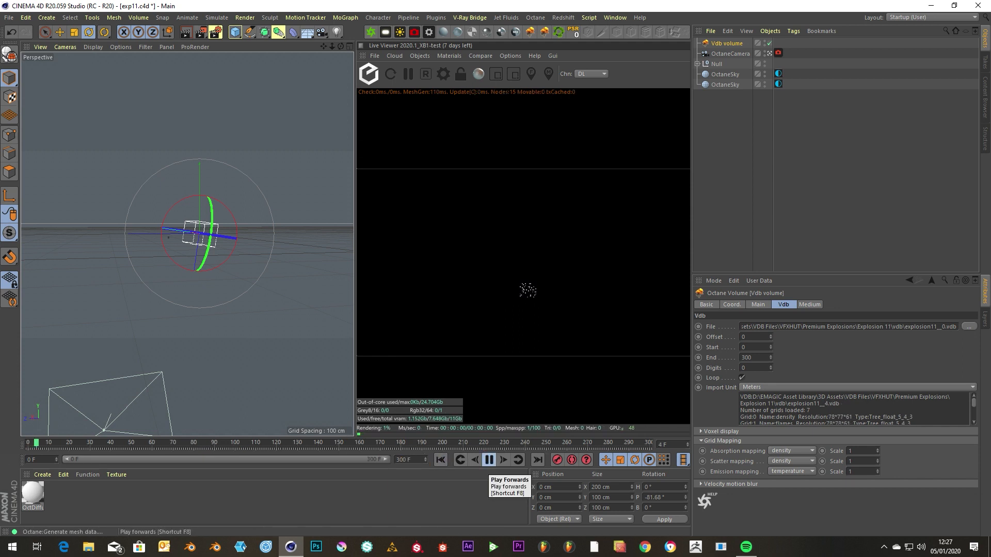
left_click(488, 460)
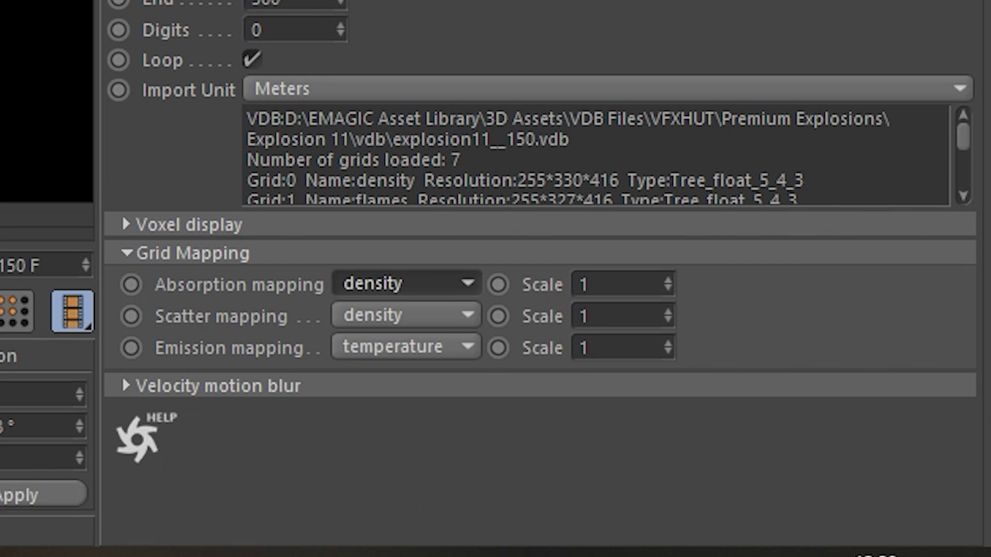
Step: Set Scatter mapping to fuel and Emission mapping to flames under Grid Mapping
left_click(405, 283)
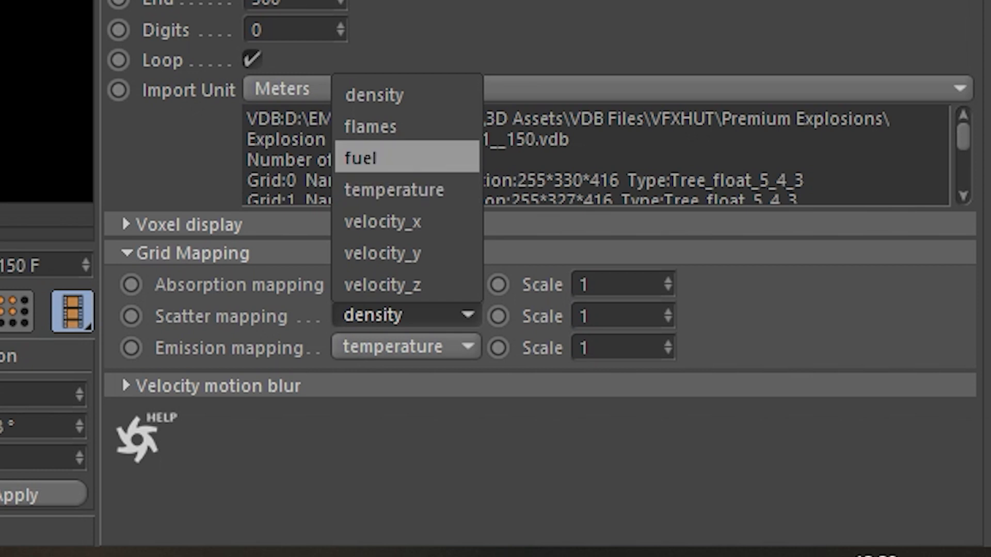
left_click(361, 158)
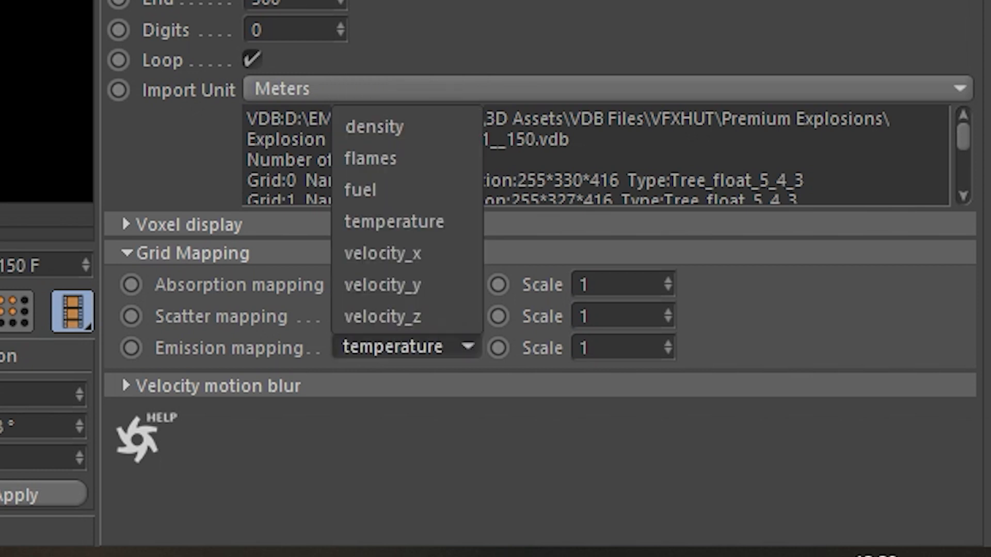
left_click(370, 158)
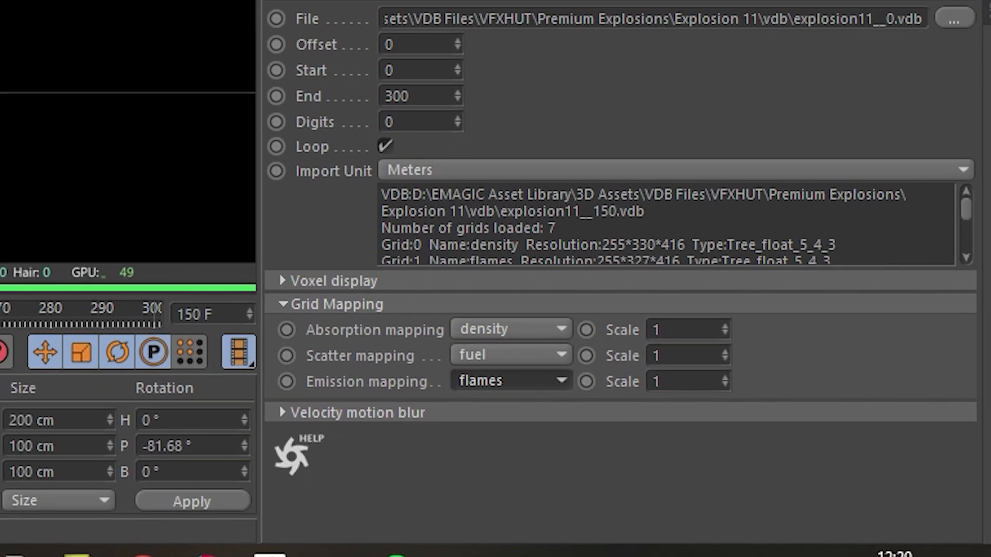
left_click(712, 416)
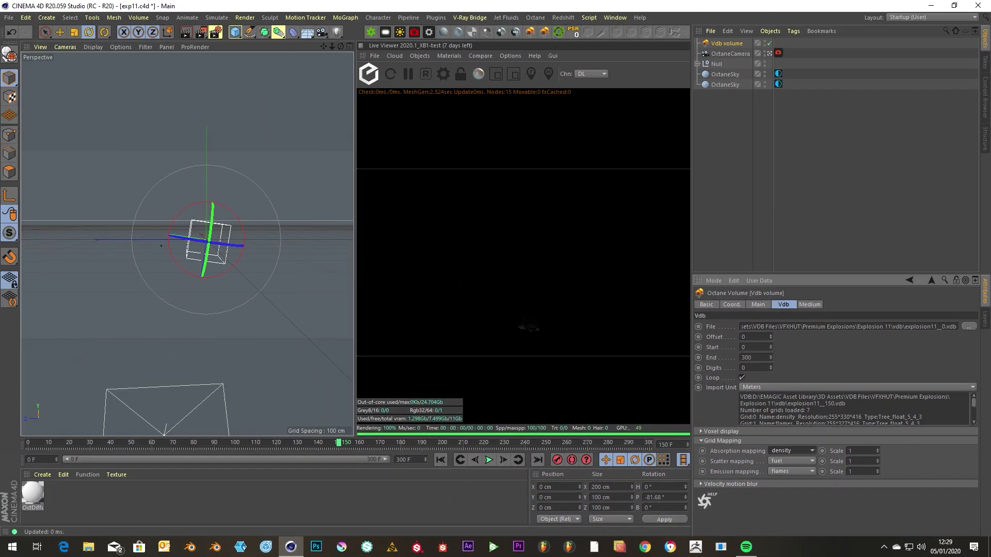
Step: Switch the volume's medium to Fire so a faint red glow renders
left_click(809, 305)
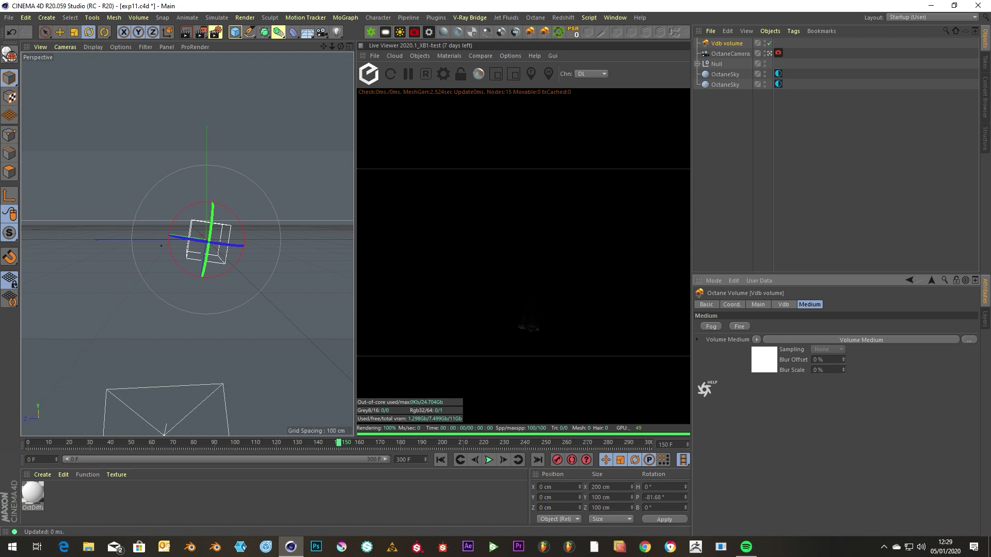
left_click(755, 340)
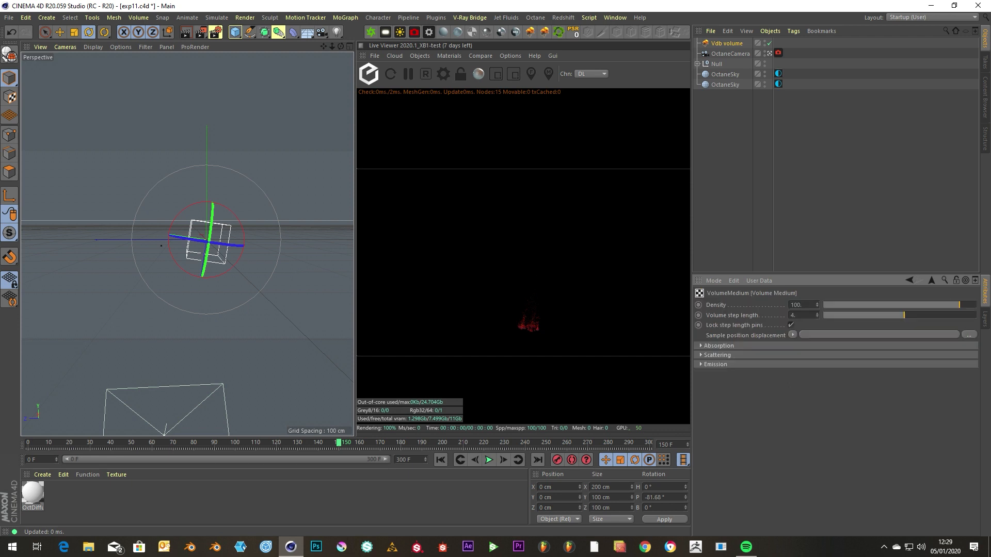
Step: Expand Absorption and Emission and rotate the explosion volume to stand upright
left_click(701, 345)
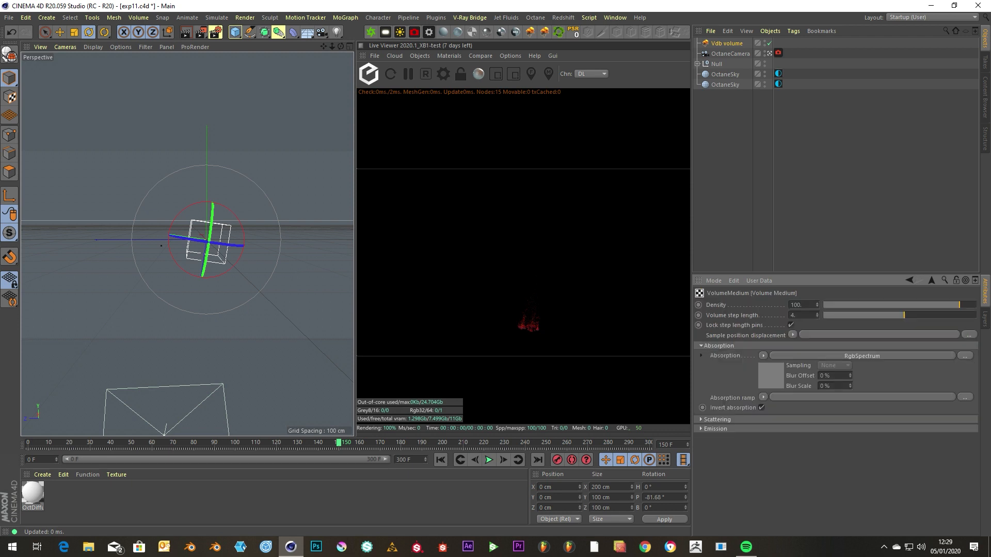
left_click(700, 428)
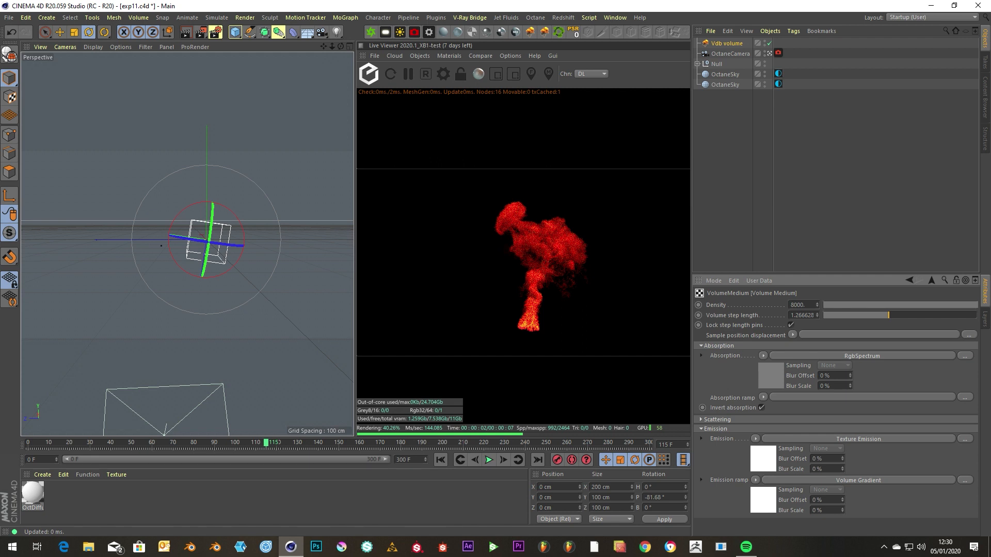
left_click_drag(215, 208, 188, 204)
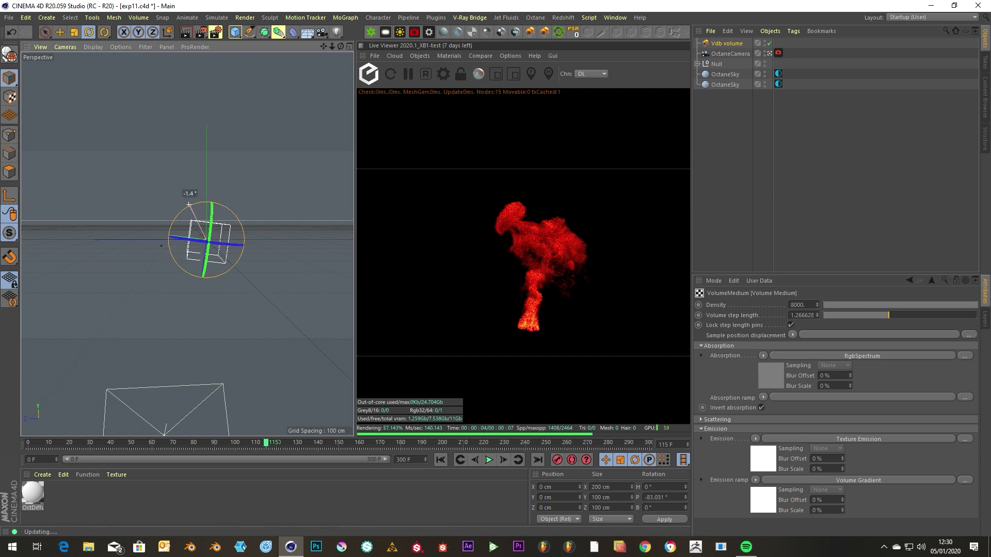
left_click_drag(190, 241, 180, 208)
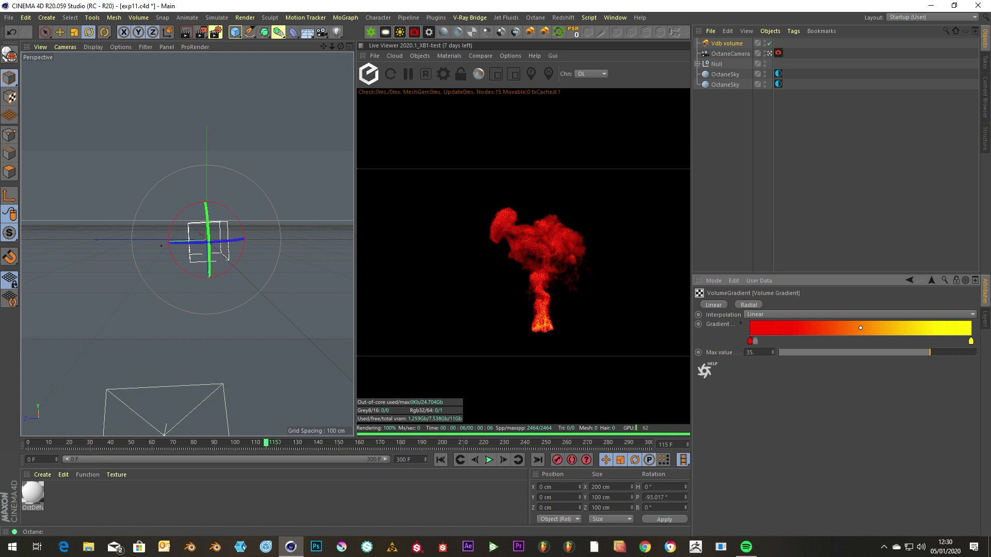
Step: Recolour the emission gradient's red knot to orange
double_click(751, 341)
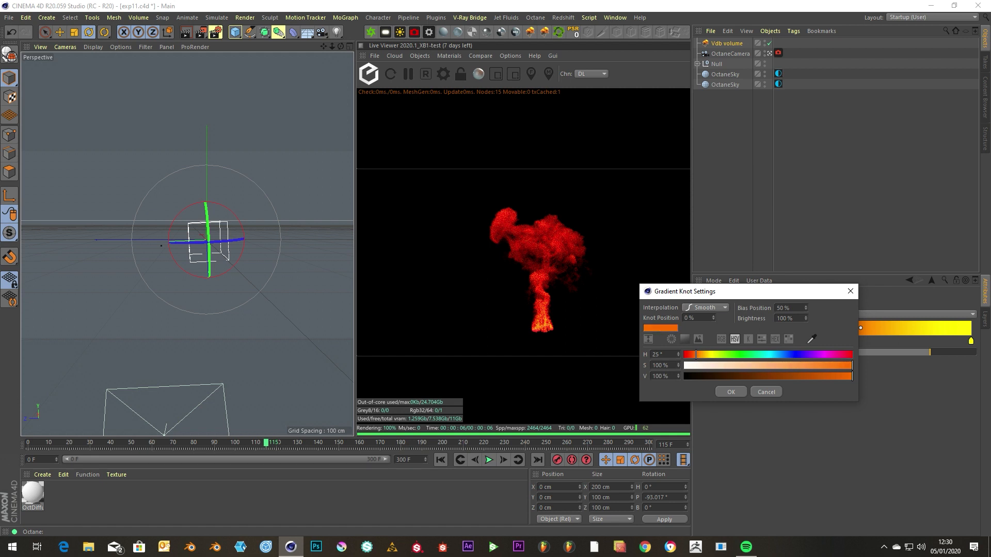
left_click(730, 392)
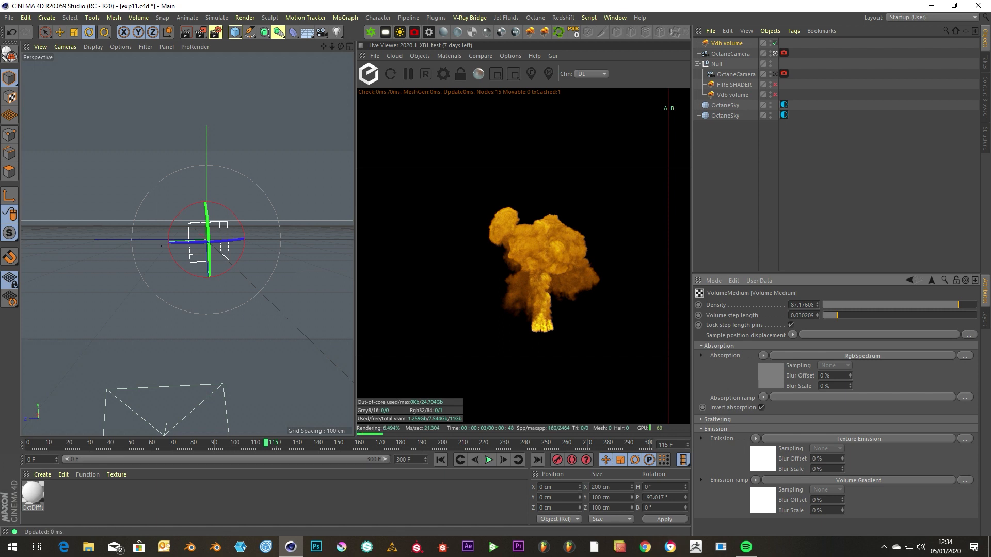
Step: Select OctaneCamera and show its Camera Imager settings in the Octane tag
left_click(729, 53)
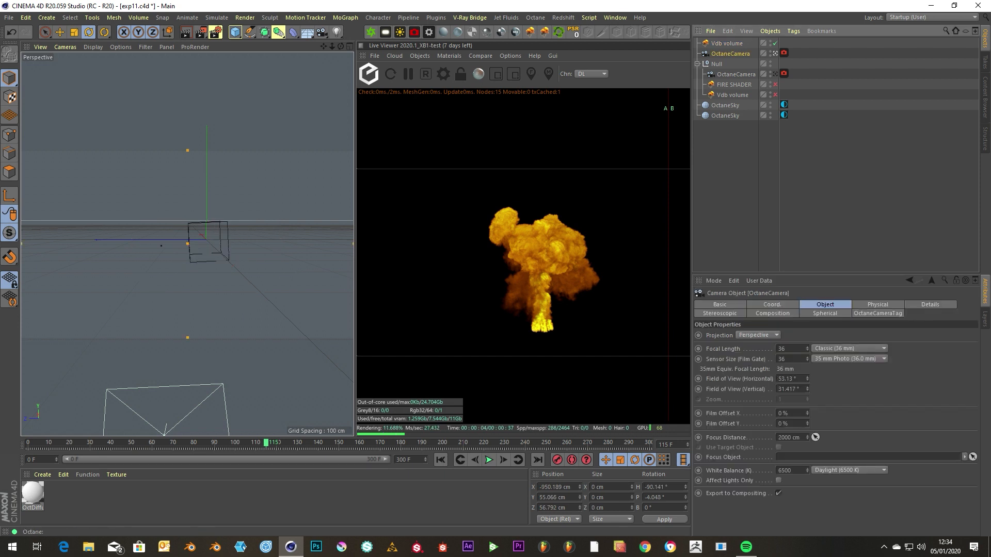
left_click(878, 313)
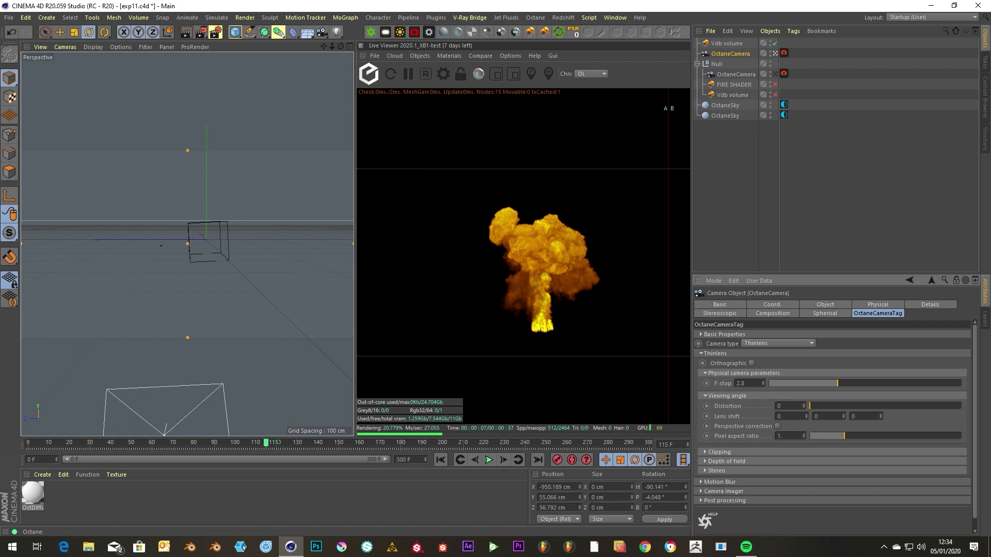
left_click(877, 305)
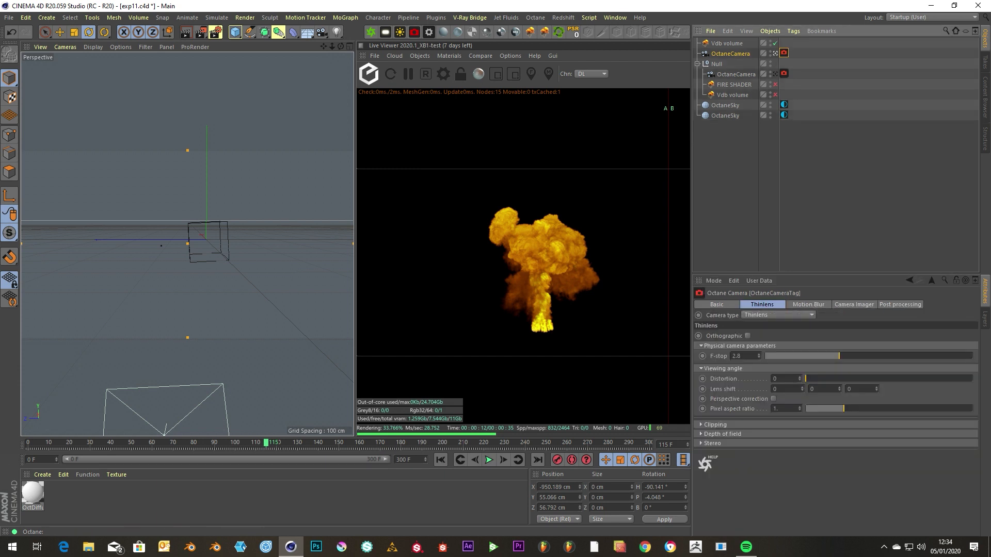
left_click(854, 305)
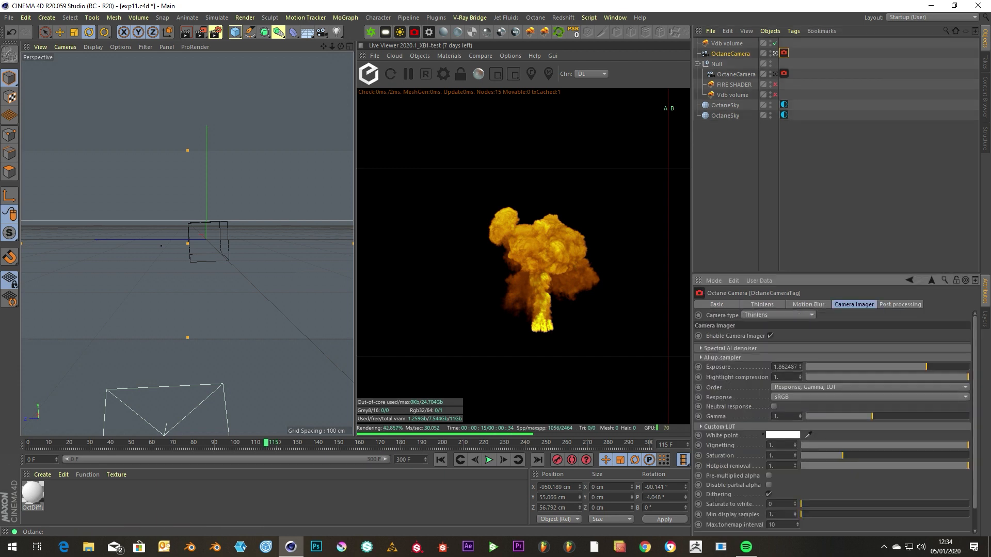